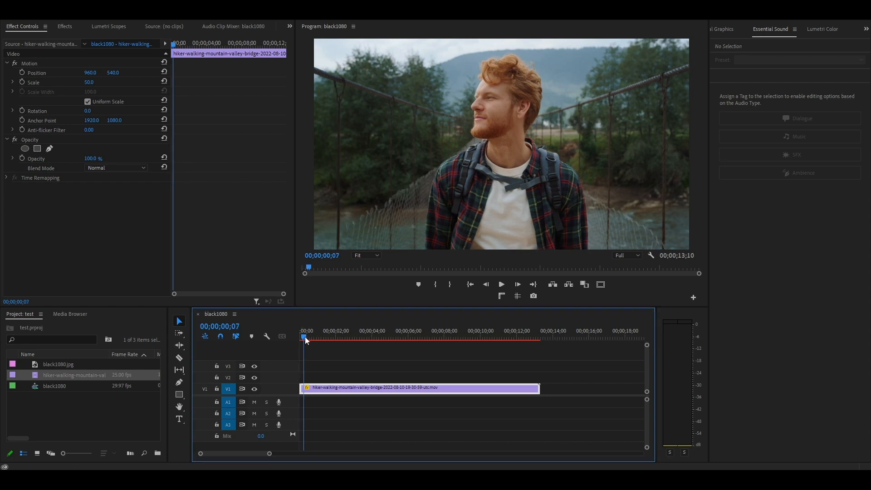
Filter the Effects panel by 'warp' to reveal Warp Stabilizer under Distort
left_click(368, 337)
type("WARP")
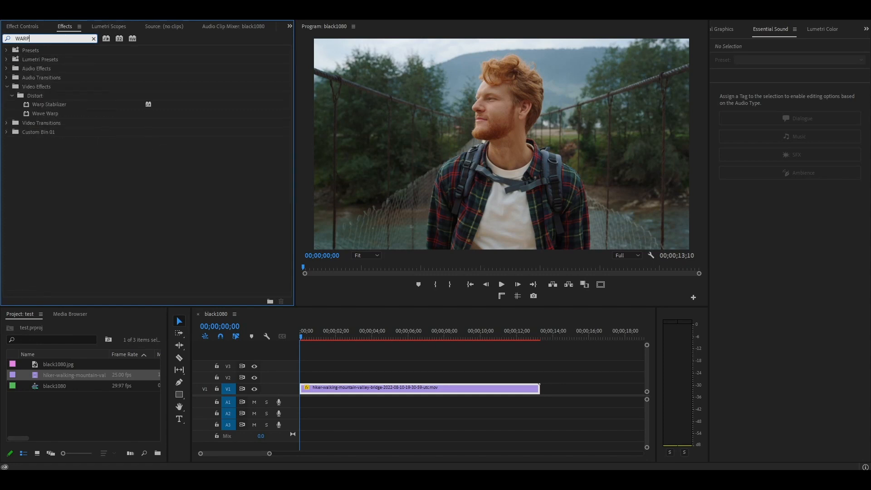
Apply Warp Stabilizer to the hiker clip on V1 and let analysis run
left_click(49, 104)
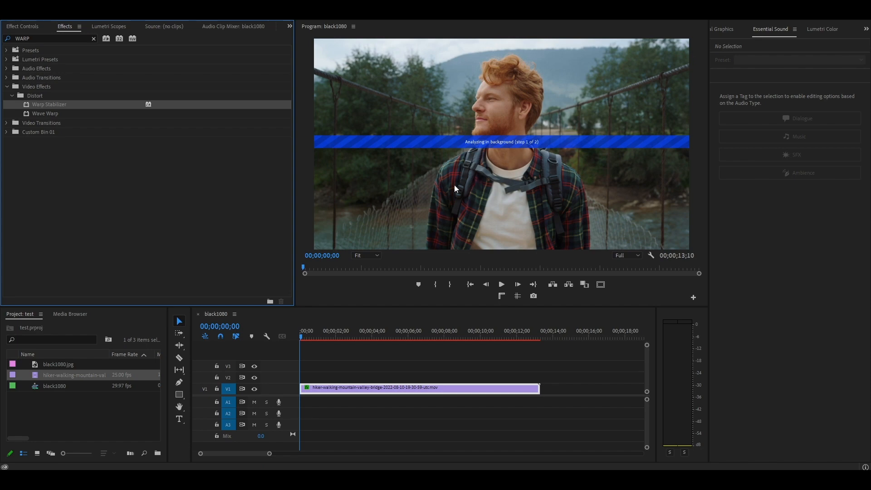
left_click(23, 26)
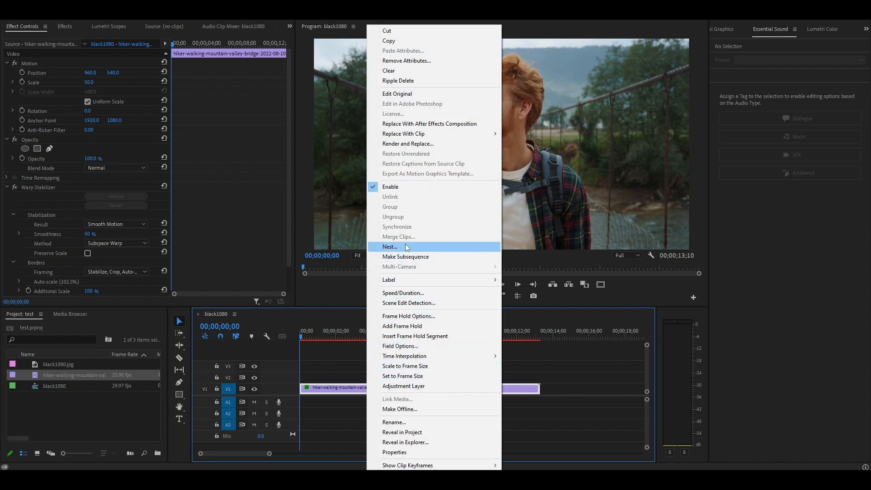
Nest the stabilized hiker clip as Nested Sequence 01
left_click(389, 247)
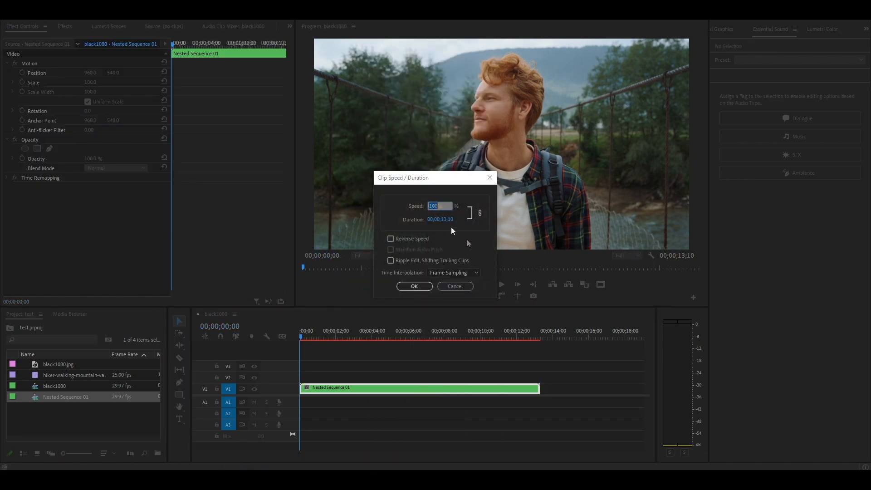
Set Nested Sequence 01 to 80% speed with Optical Flow time interpolation
type("80")
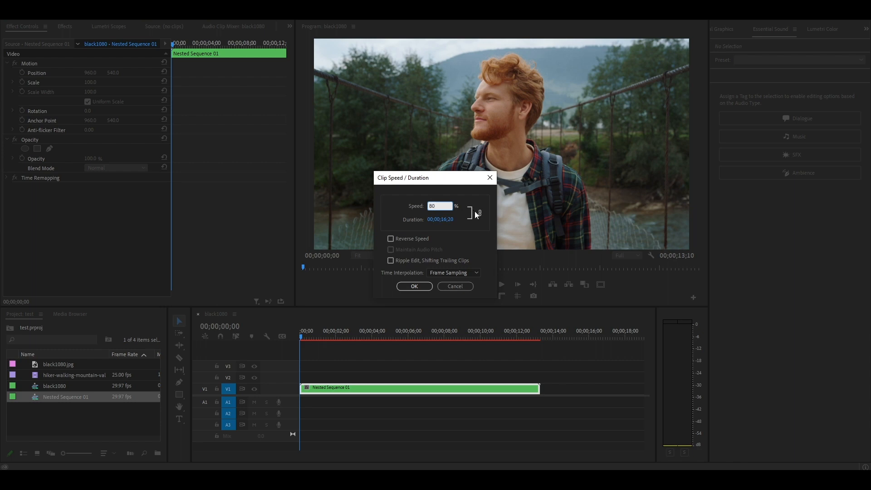
left_click(453, 272)
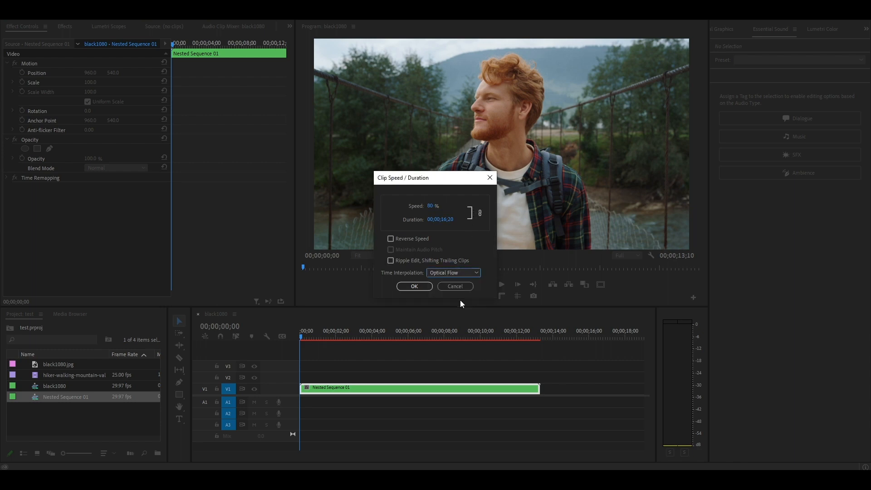
left_click(414, 286)
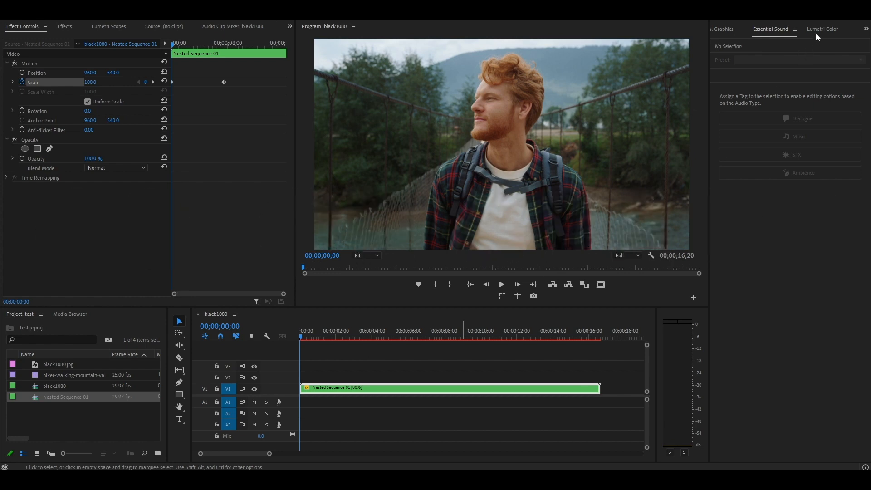
Grade in Lumetri: WB from the white shirt, exposure 1.3, contrast 17.4, shadows 19.6, blacks -12
left_click(822, 29)
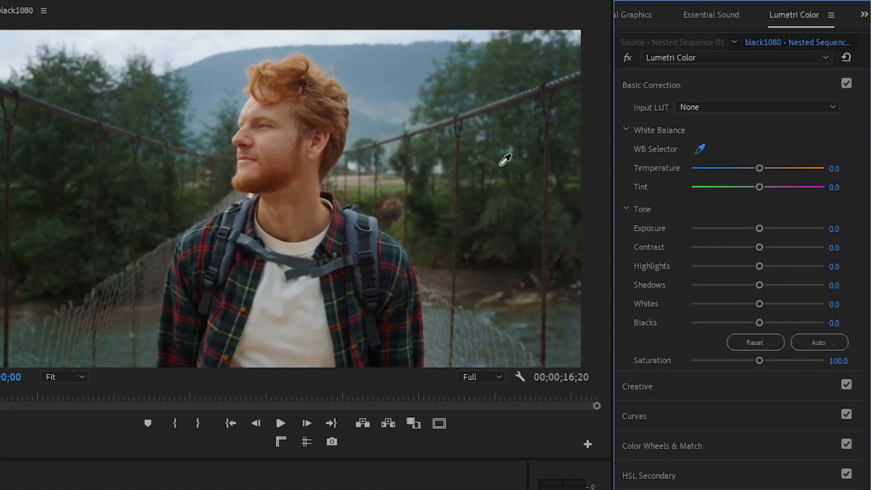
mouse_move(309, 243)
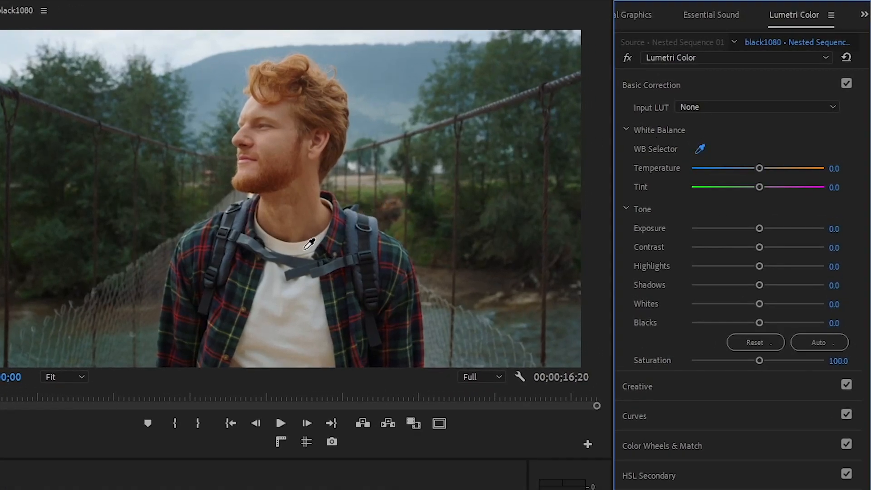
left_click(309, 255)
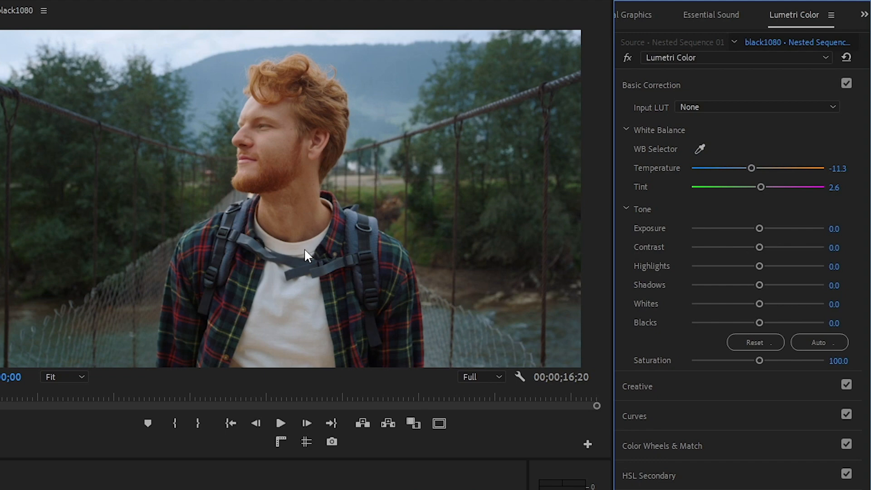
mouse_move(605, 178)
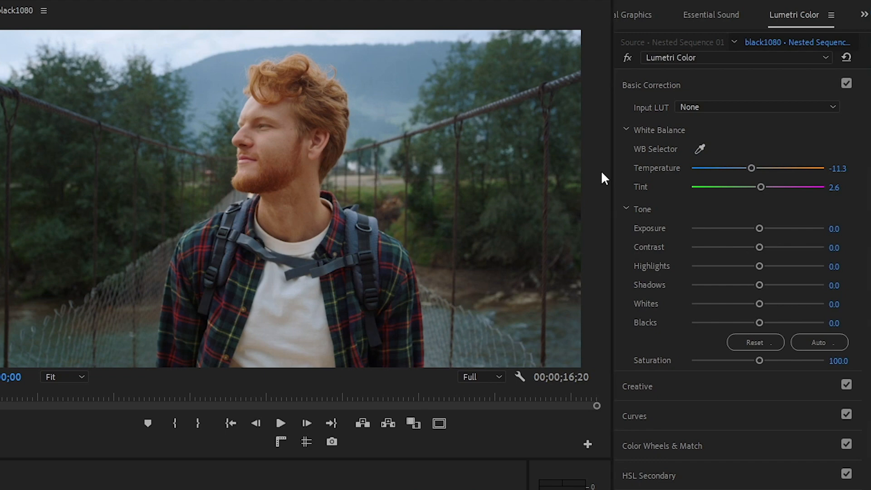
mouse_move(762, 232)
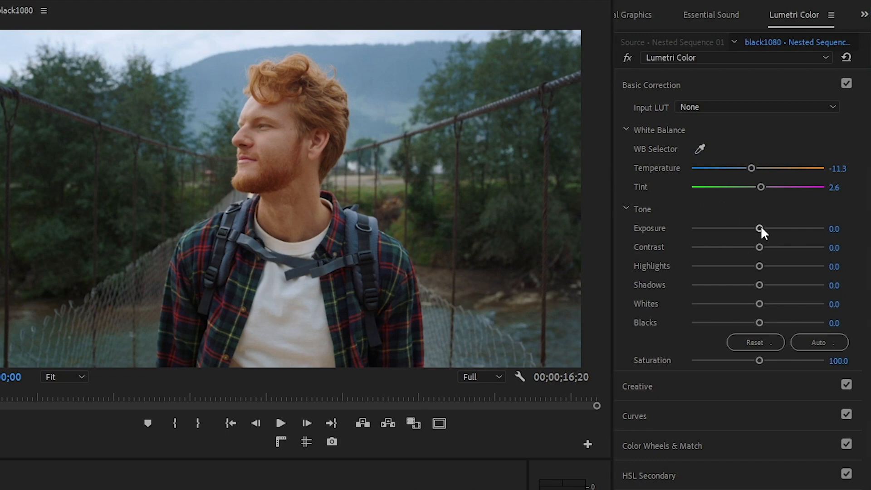
left_click_drag(759, 228, 775, 227)
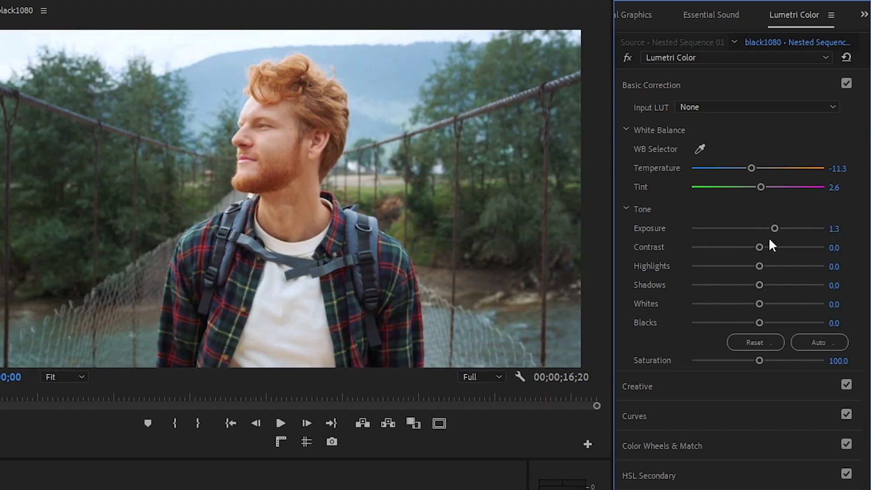
left_click_drag(759, 247, 768, 247)
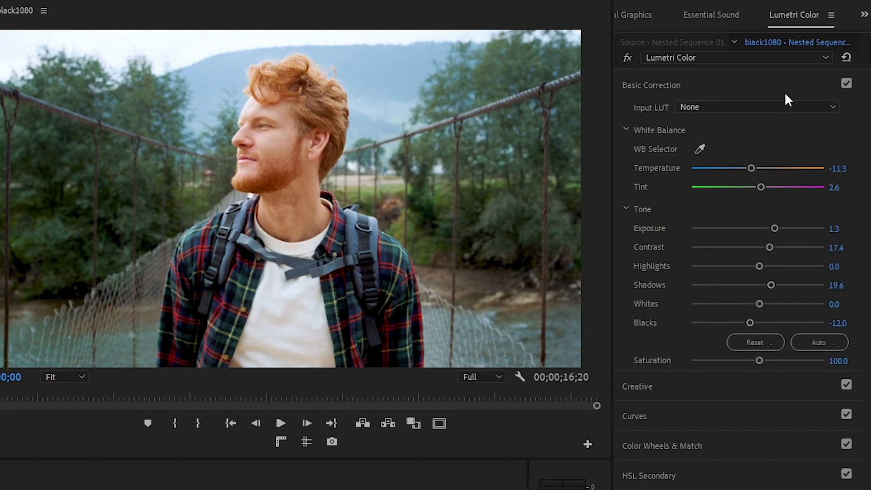
left_click(847, 84)
type("crop")
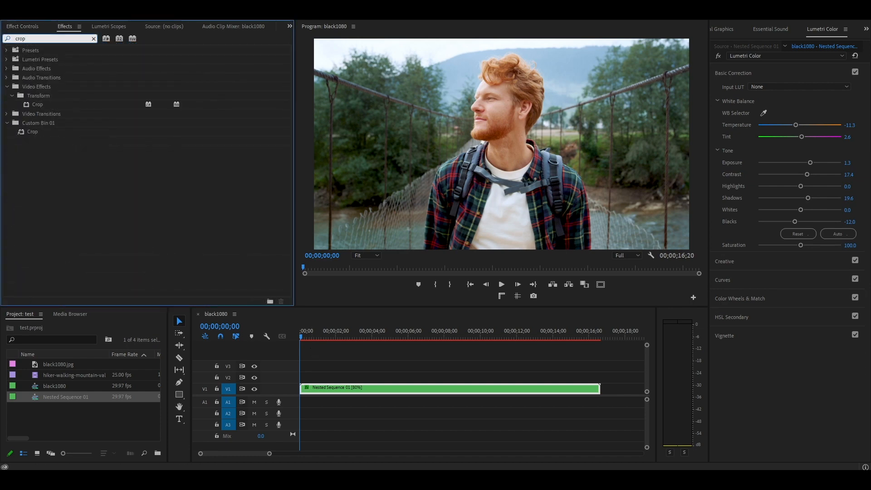
Drag the Transform > Crop effect onto Nested Sequence 01
left_click_drag(37, 104, 360, 388)
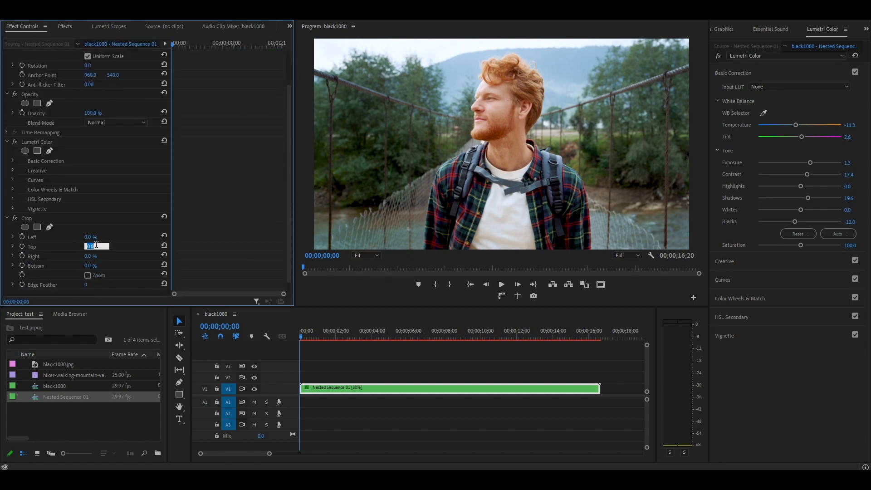
Set Crop Top and Bottom to 12% for letterbox bars
type("12.0")
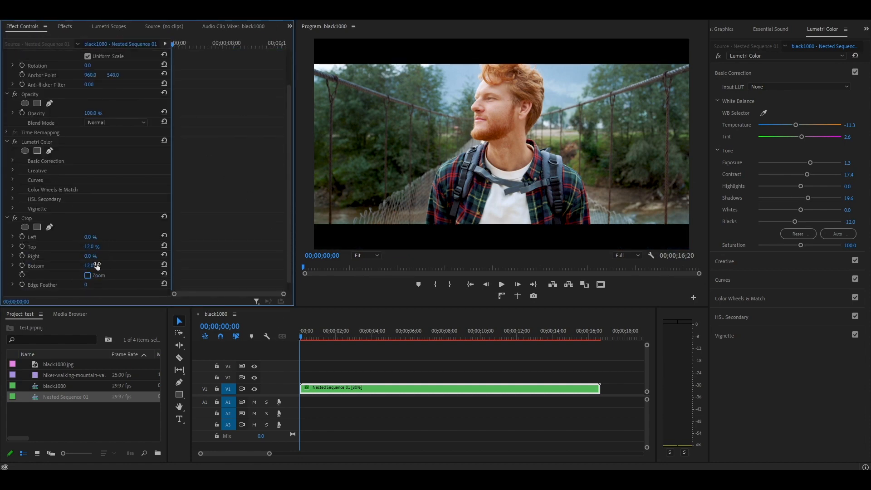